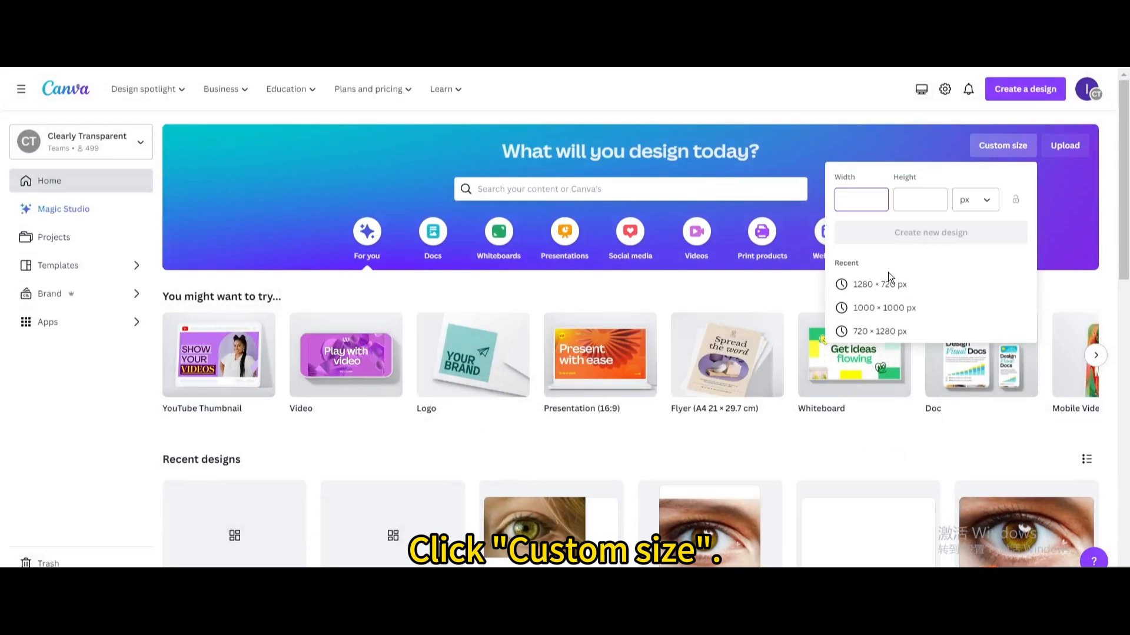
Start a new design from the recent 1280 × 720 px custom-size preset
click(879, 284)
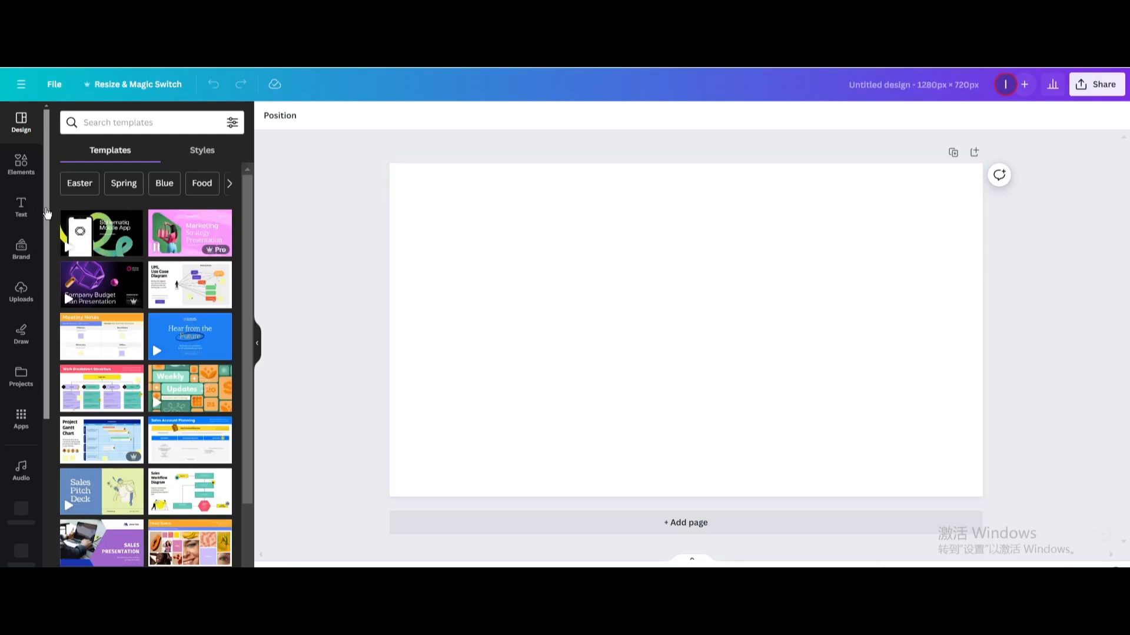
Search photos for 'black gradient background' and set a dark grunge photo as the page background
click(21, 164)
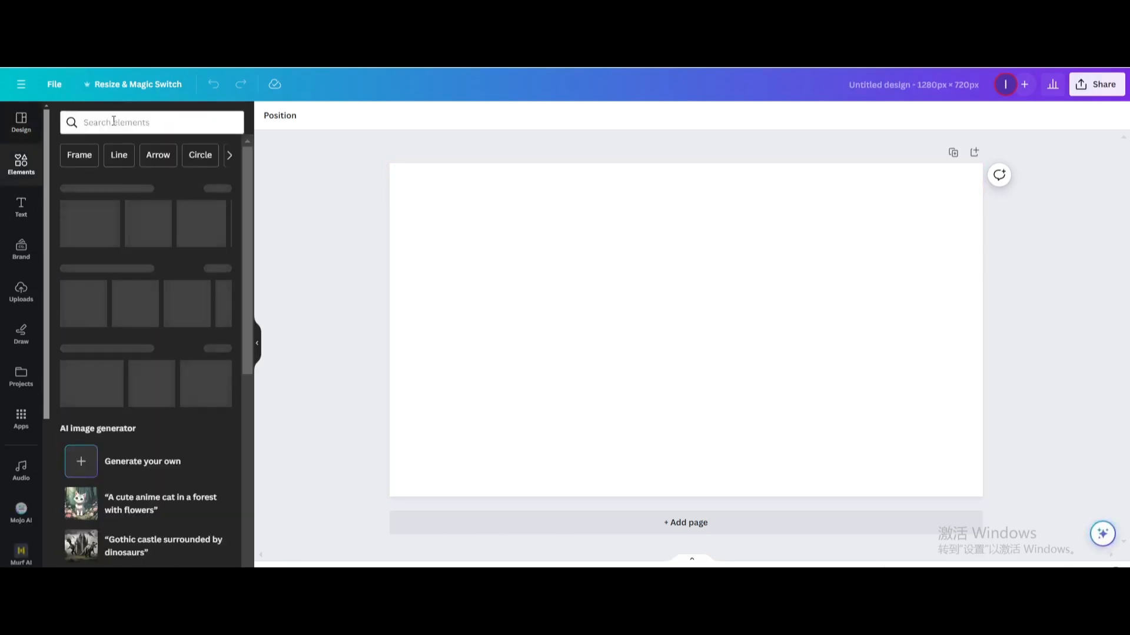
text(black gradient background)
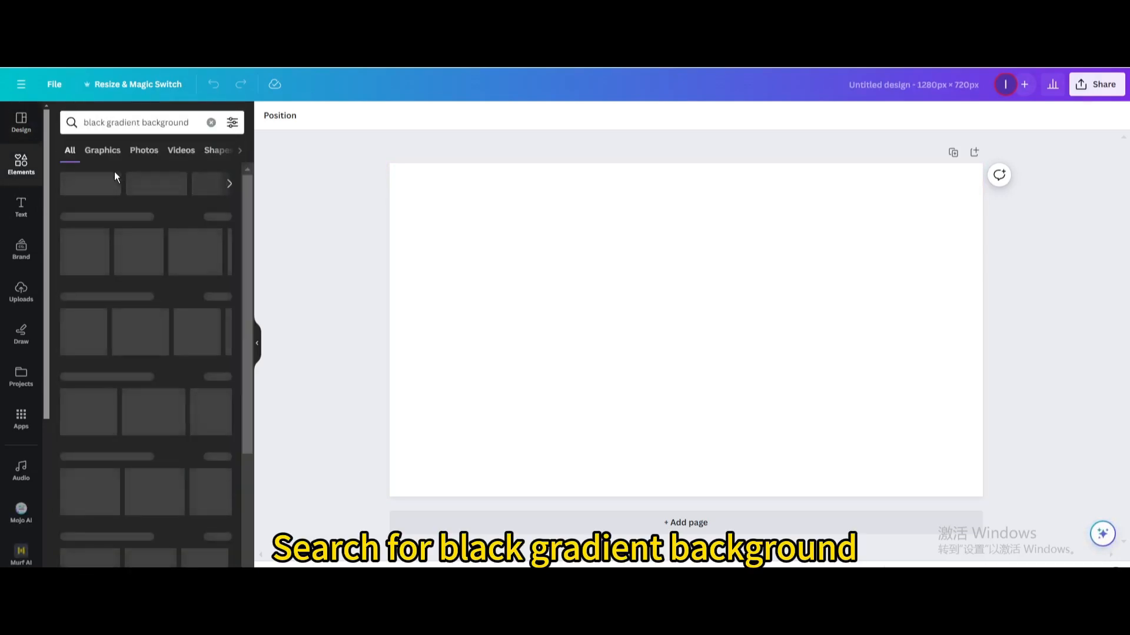
click(143, 151)
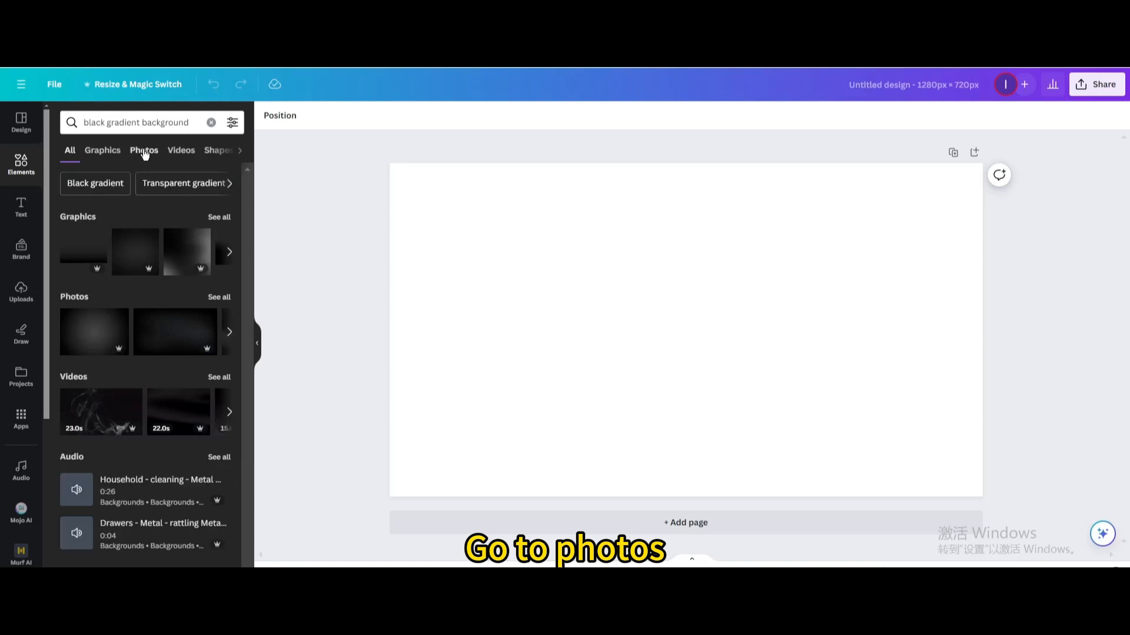
click(143, 150)
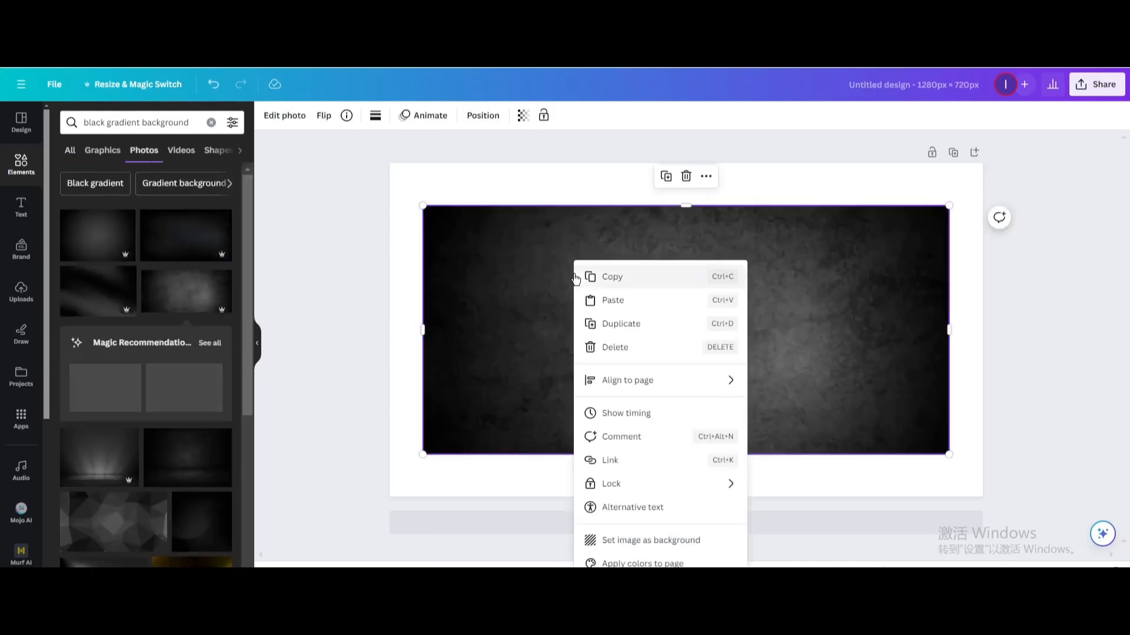
click(651, 540)
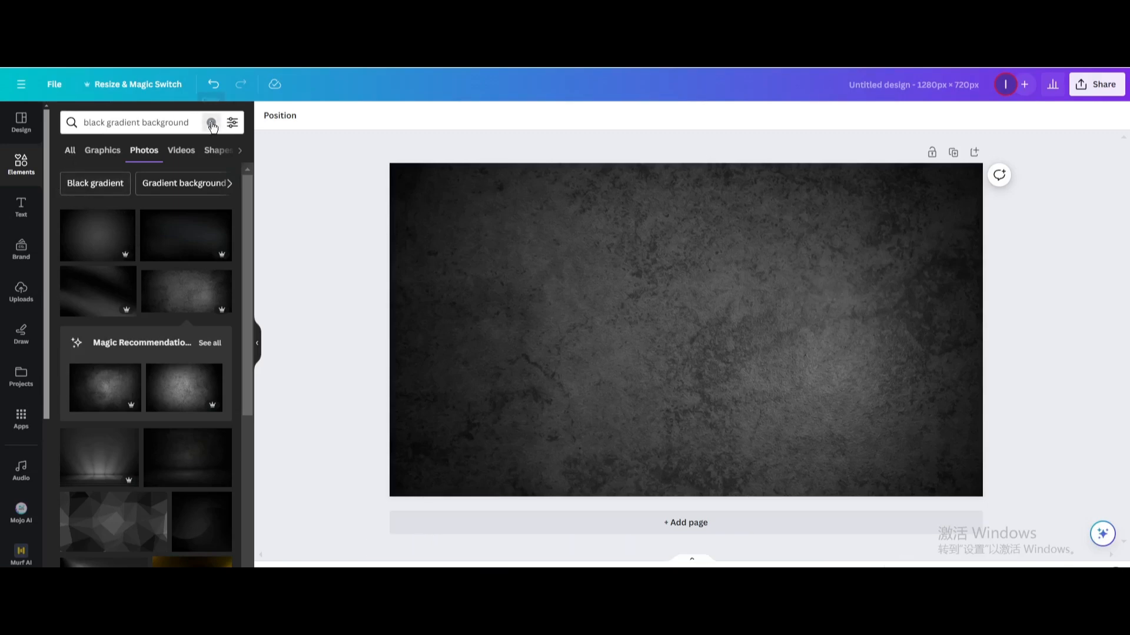
click(211, 122)
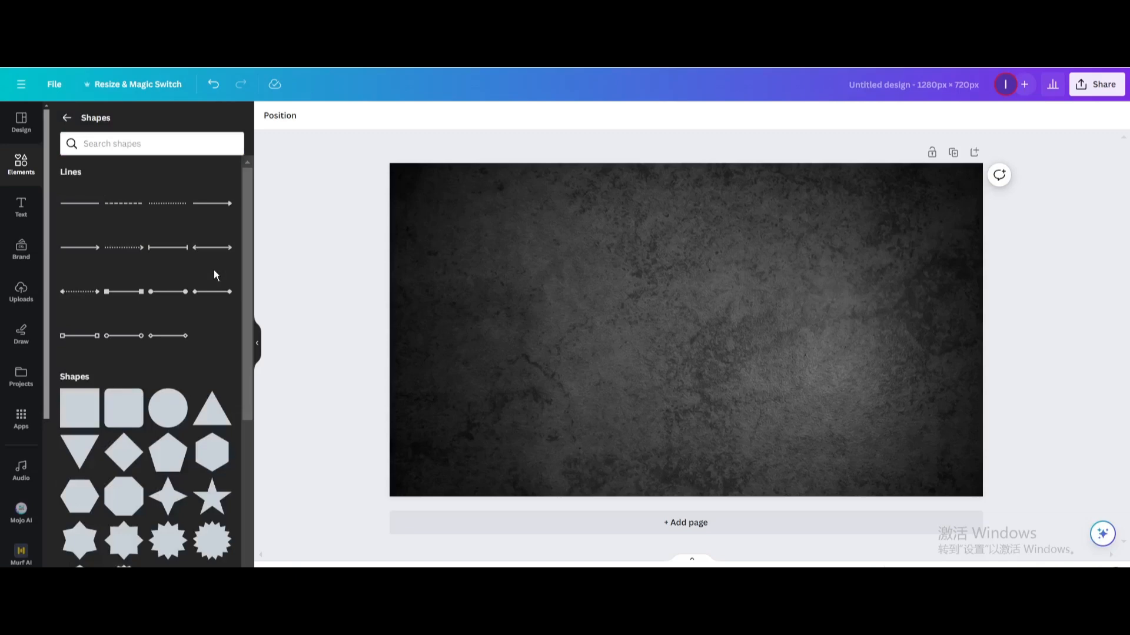
Scroll down the Shapes list to the five-pointed star and add it
scroll(down, 3)
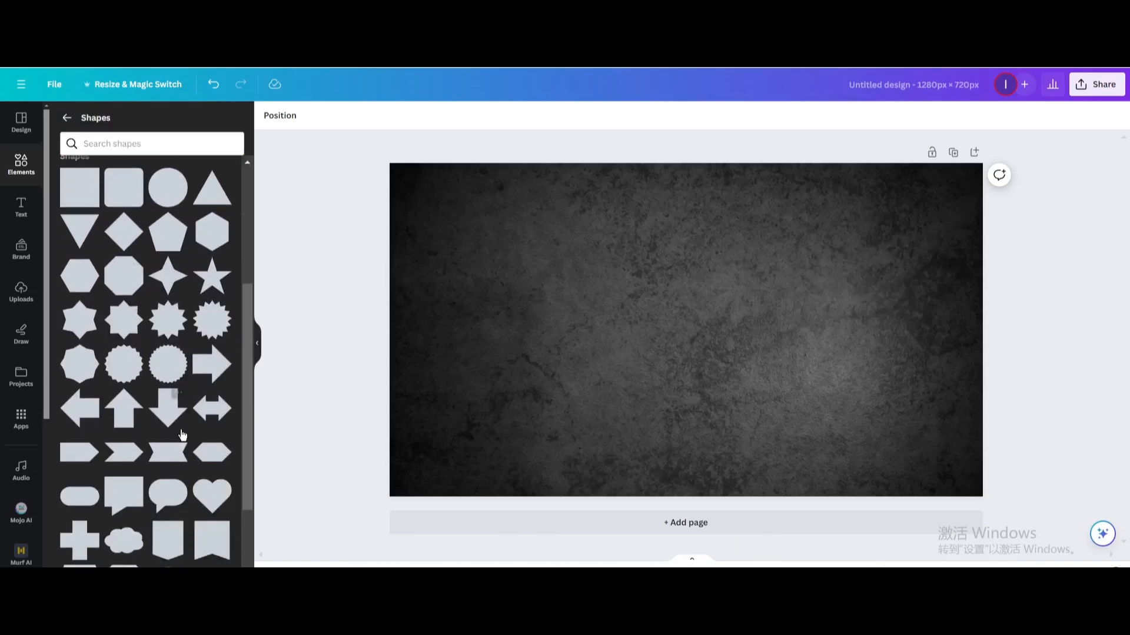
scroll(down, 3)
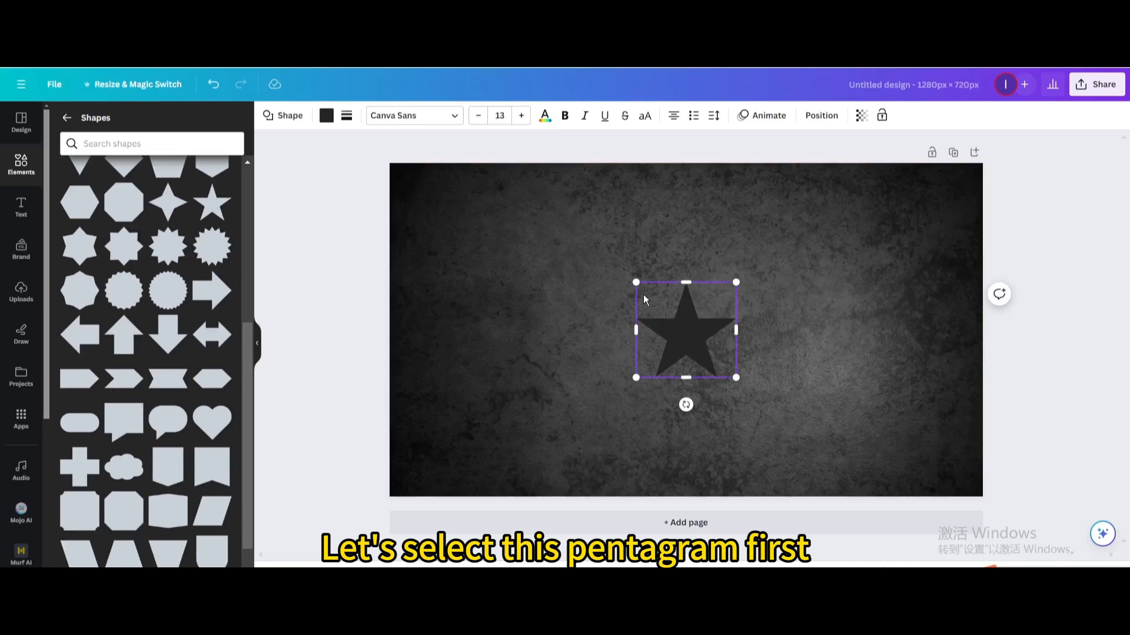
Colour the star white, add a white border, then make its fill transparent
click(326, 115)
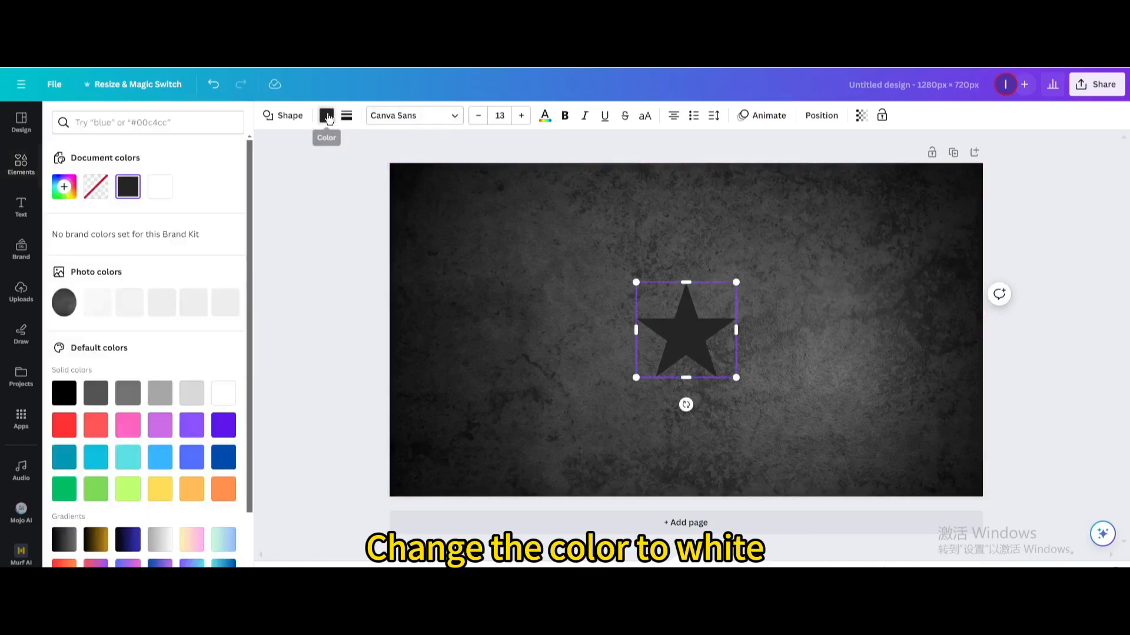
click(224, 390)
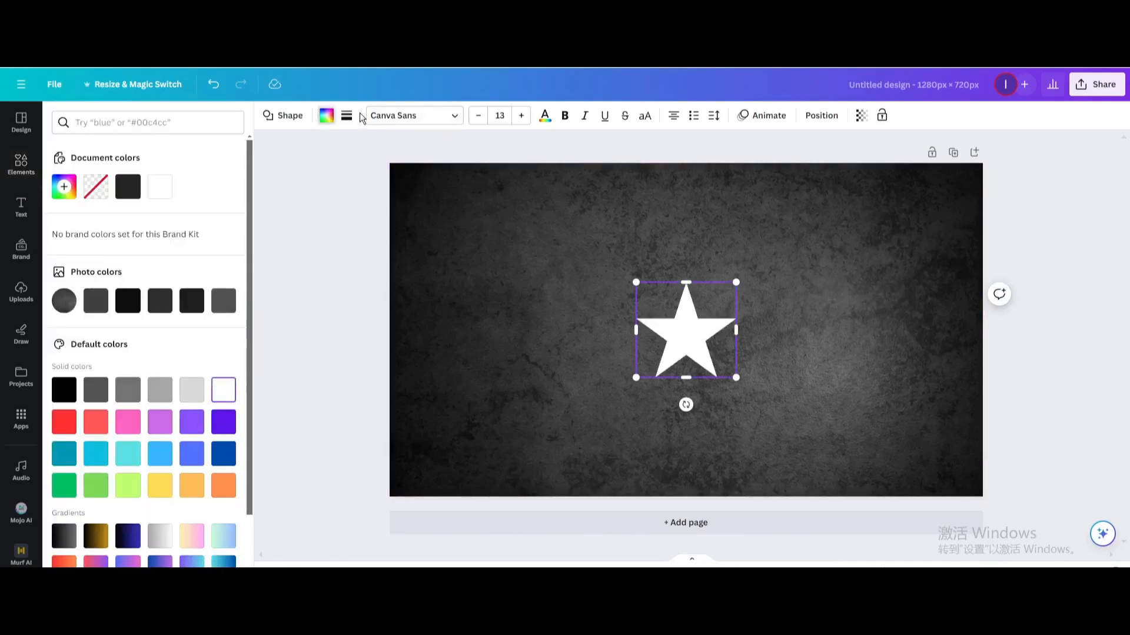
click(347, 115)
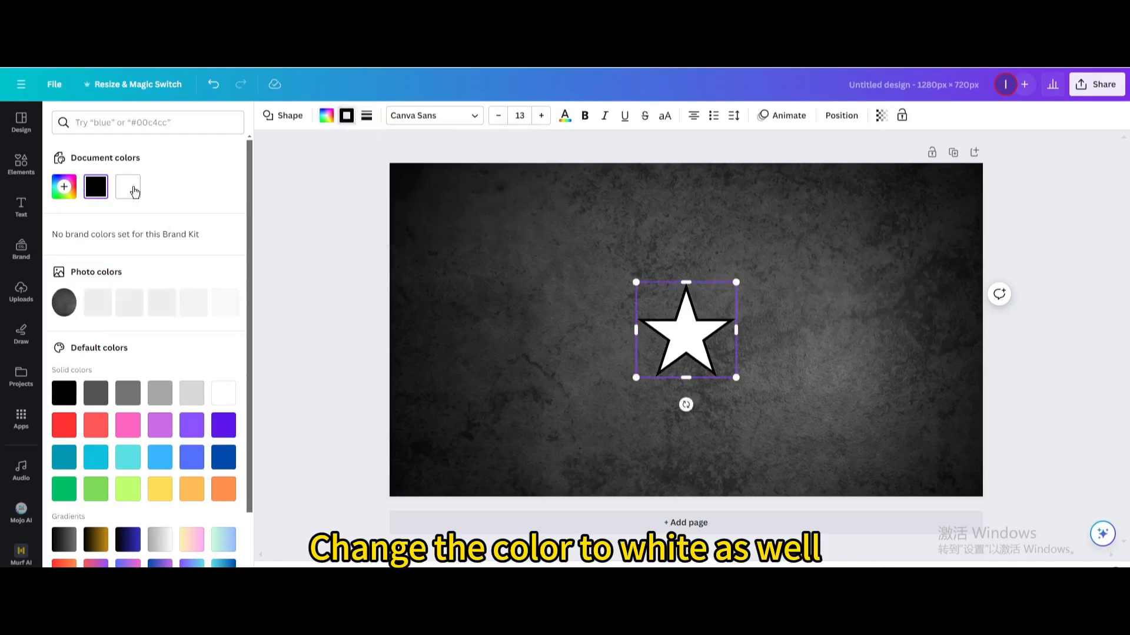
click(128, 187)
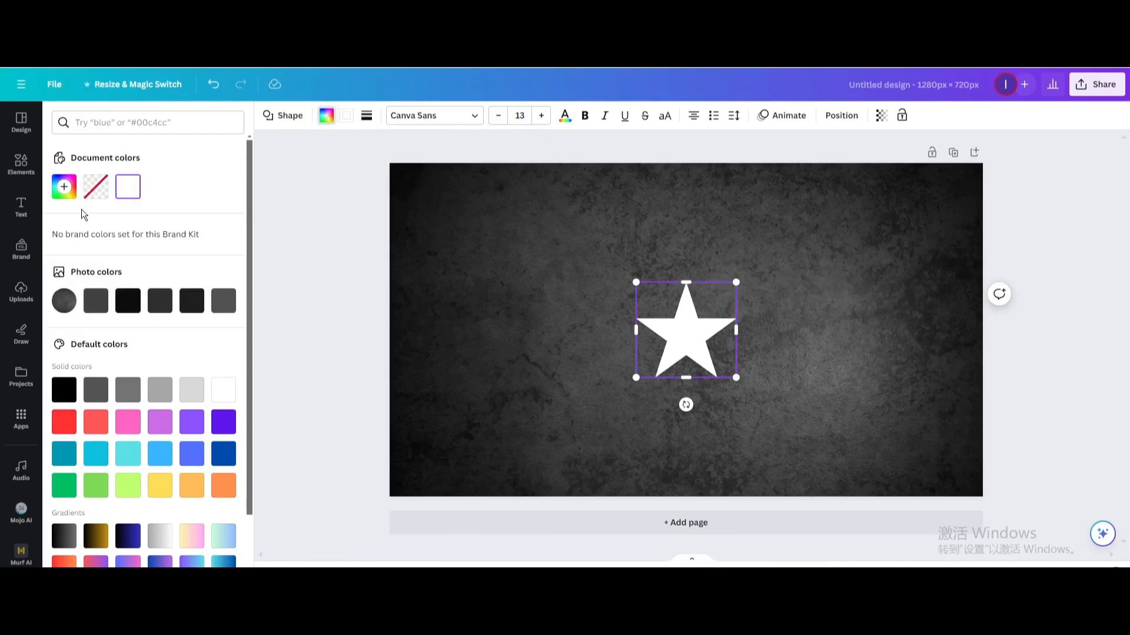
click(96, 187)
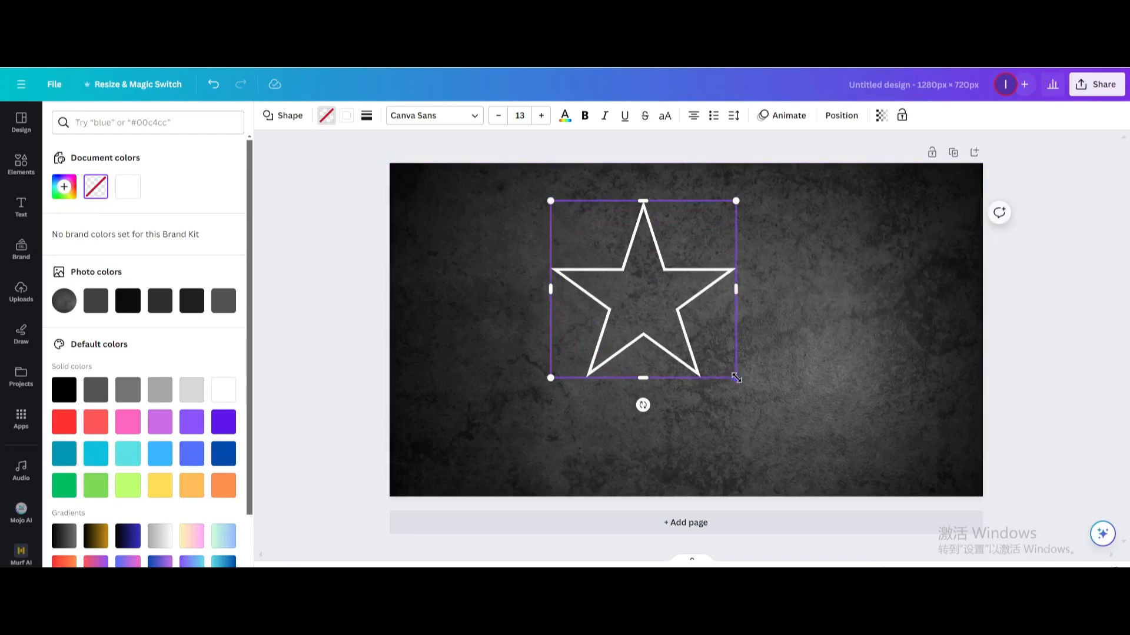
Centre the star on the page and raise its border weight to 20
drag(642, 289, 681, 313)
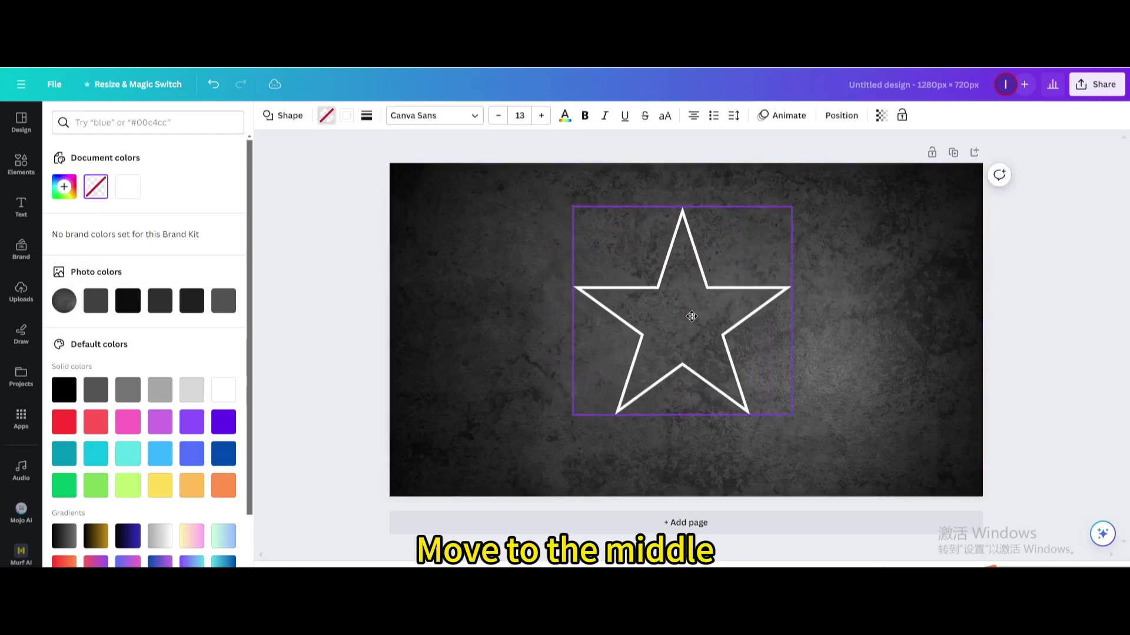
click(692, 316)
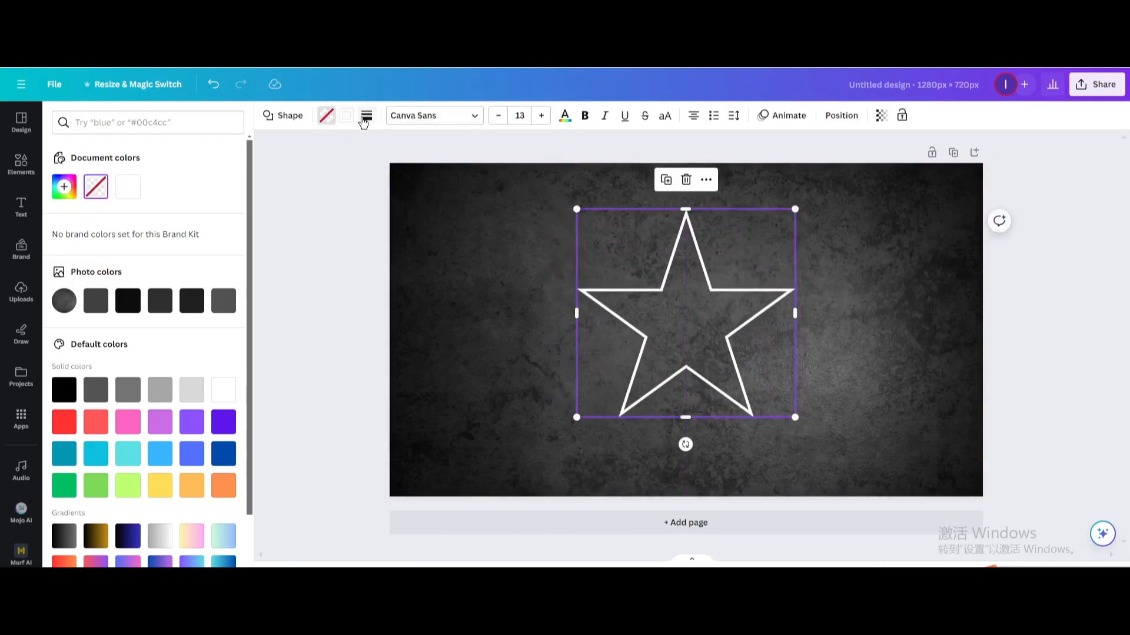
click(366, 115)
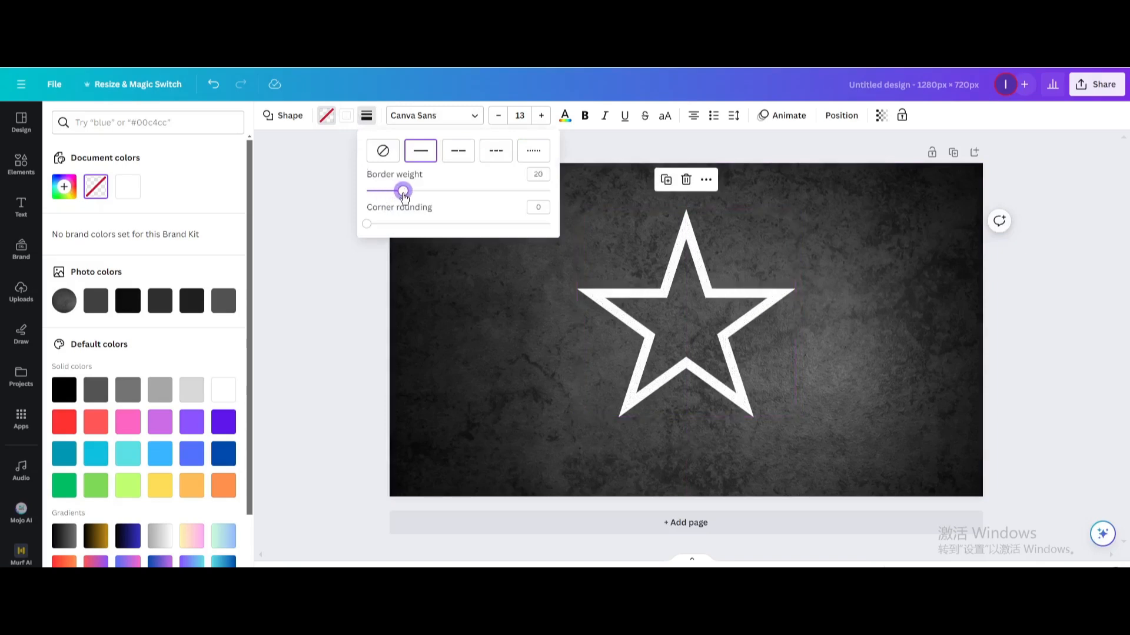
drag(402, 190, 381, 189)
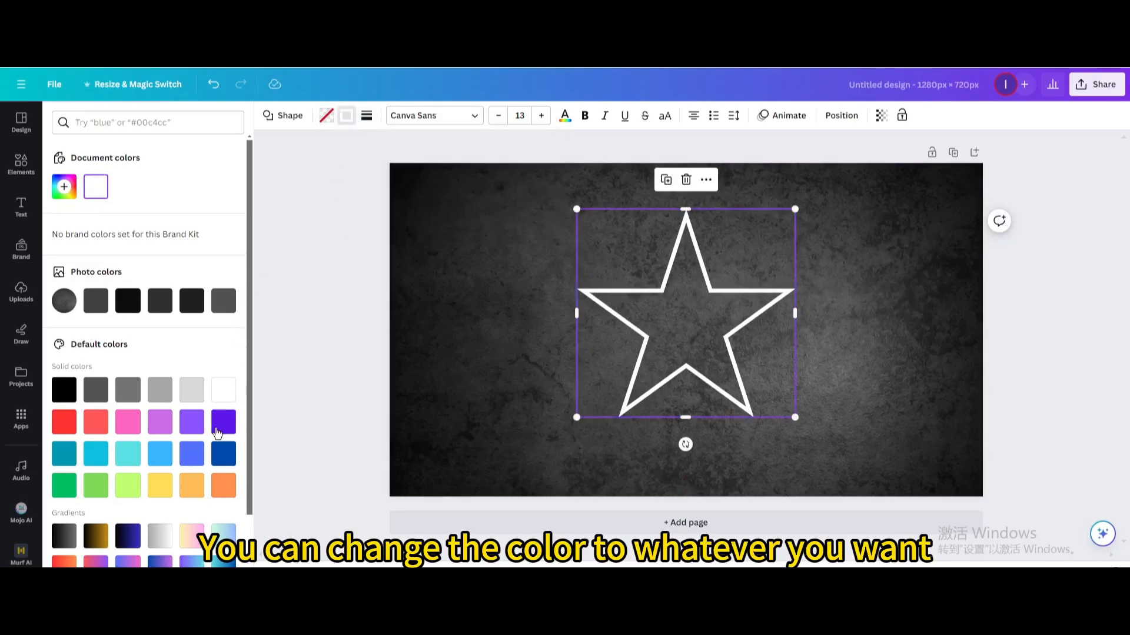
Try blue, cyan and yellow outline colours, then settle on a red outline
click(191, 454)
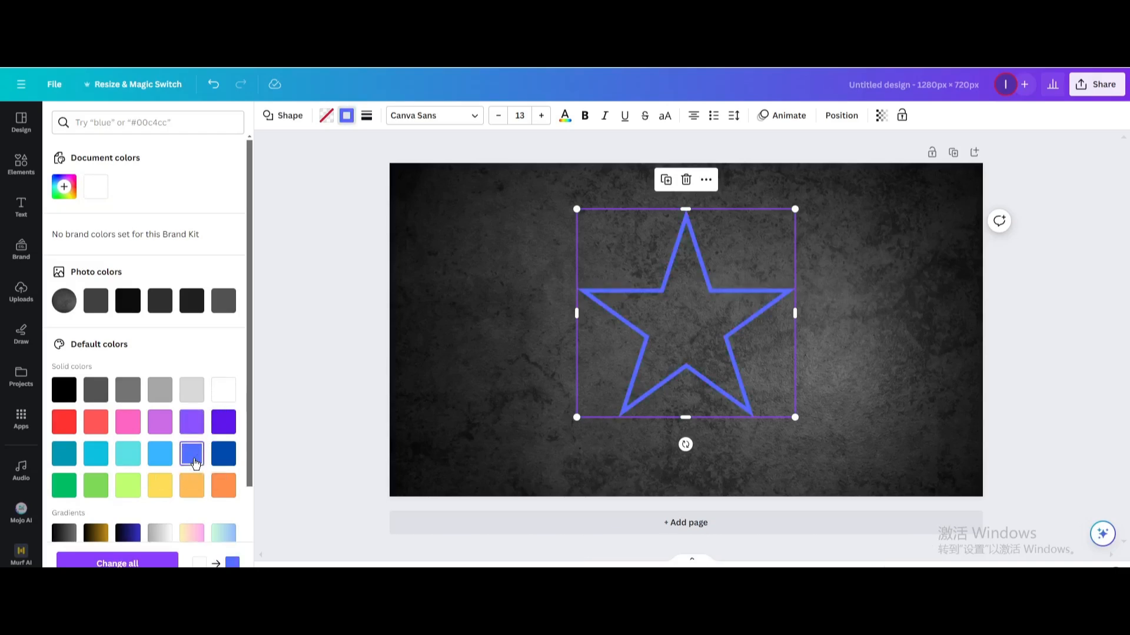
click(95, 453)
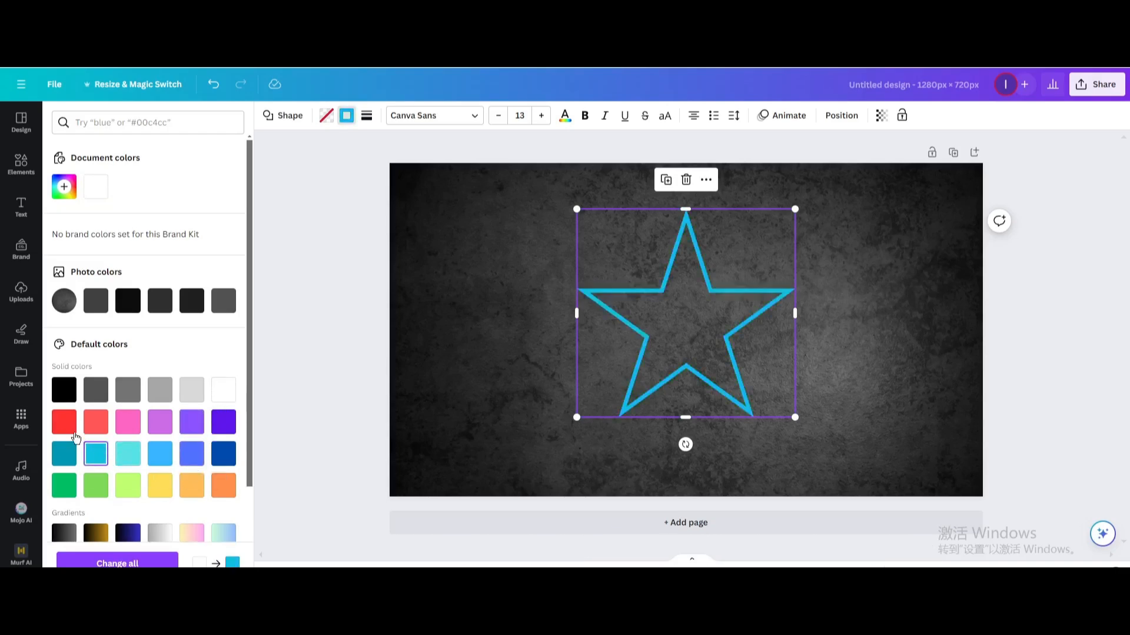
click(160, 485)
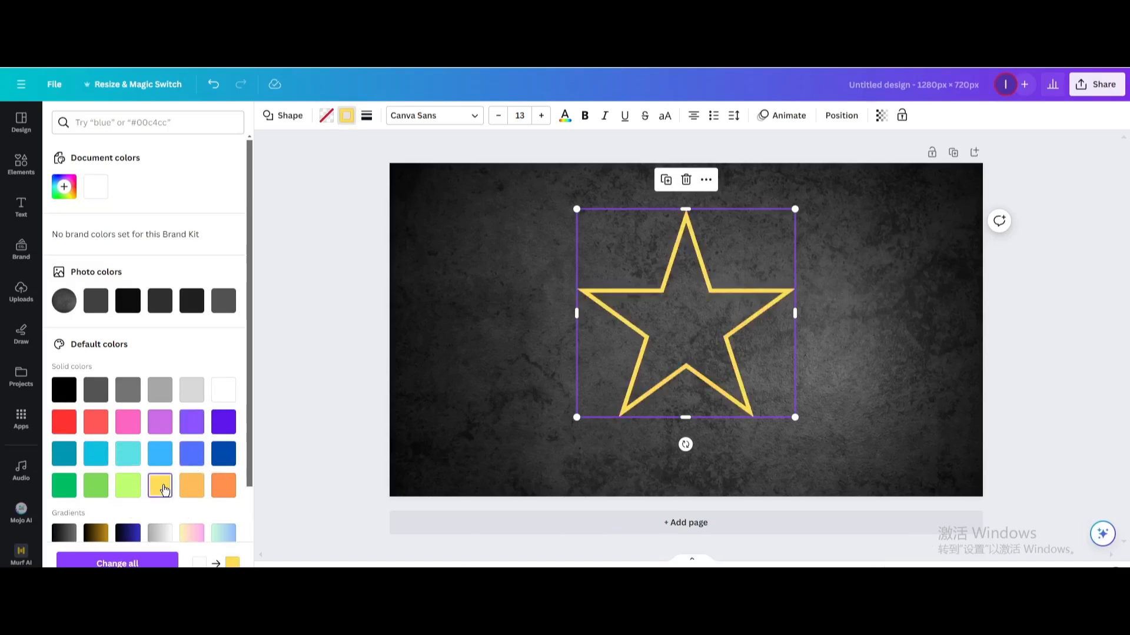
click(63, 422)
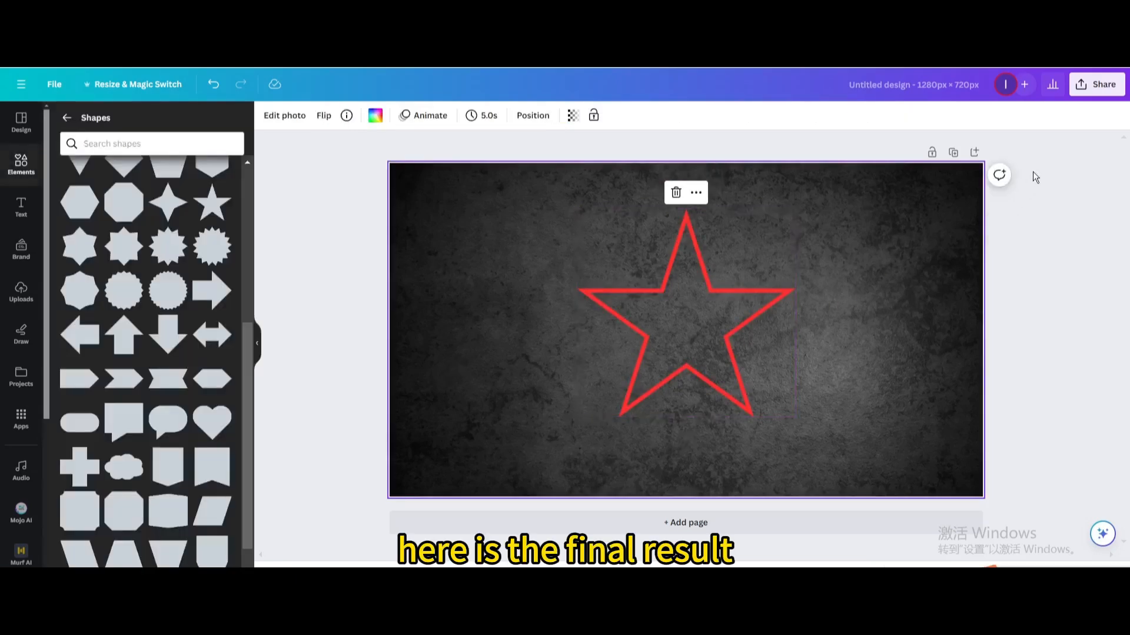
Download the finished star design as a JPG file
click(1097, 84)
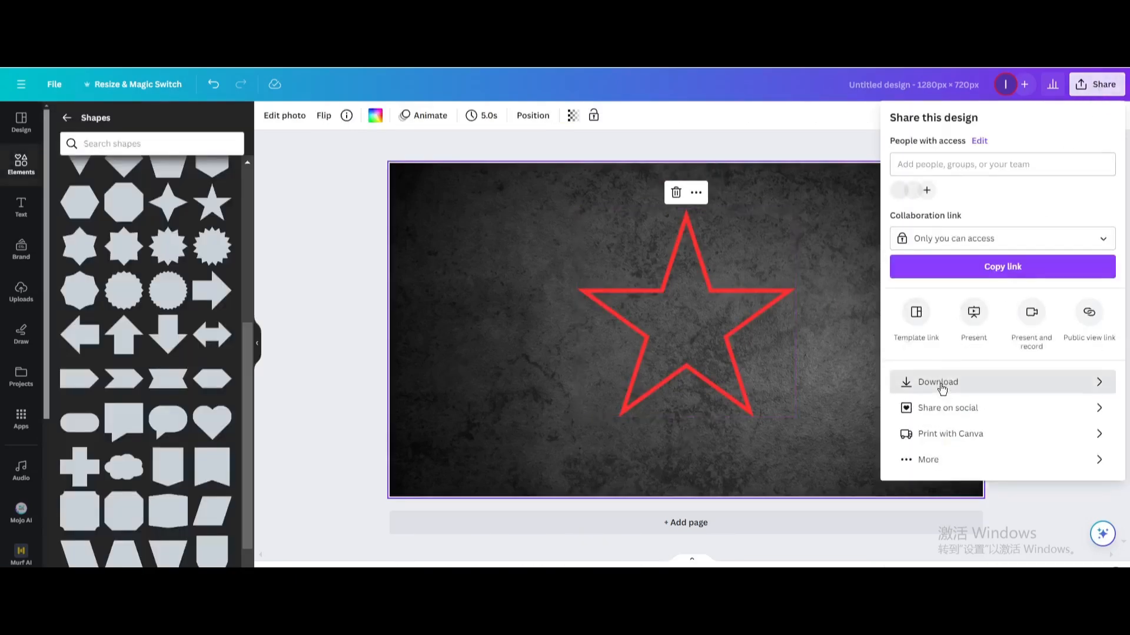
click(938, 382)
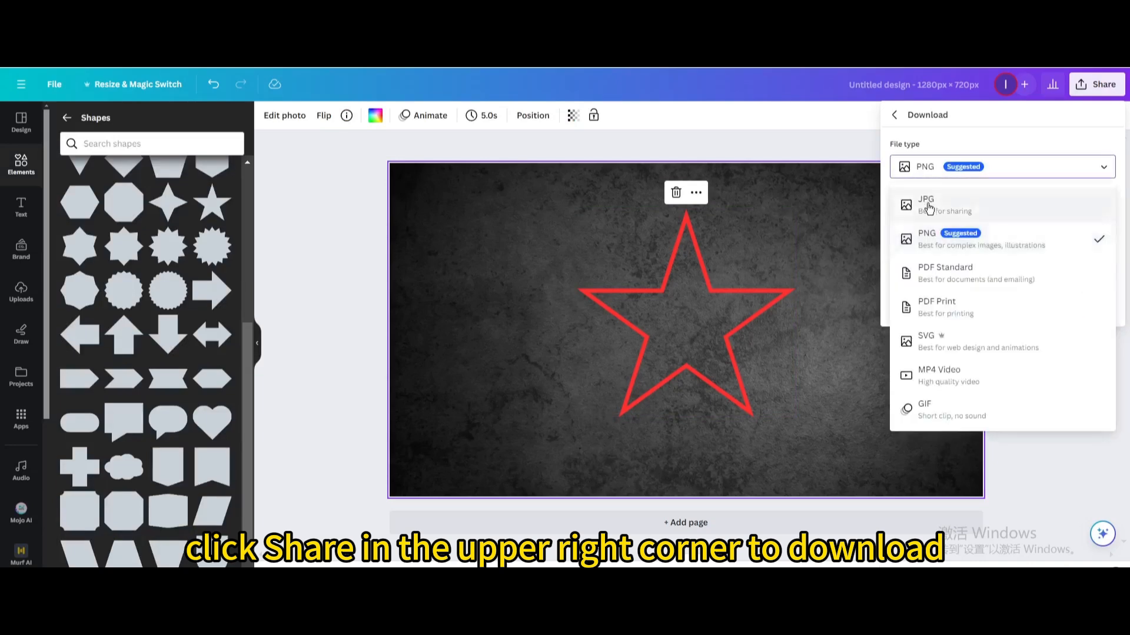
click(926, 205)
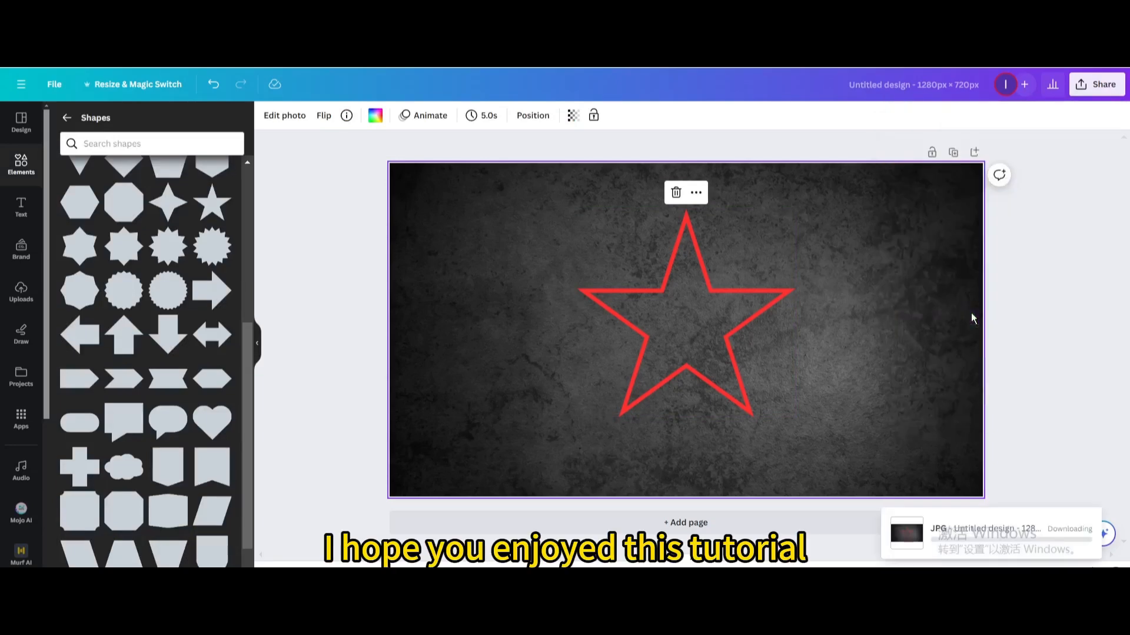